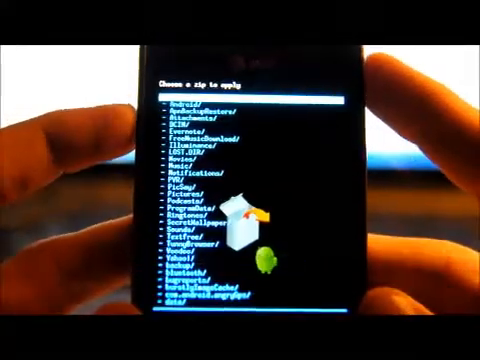
scroll("down", 3)
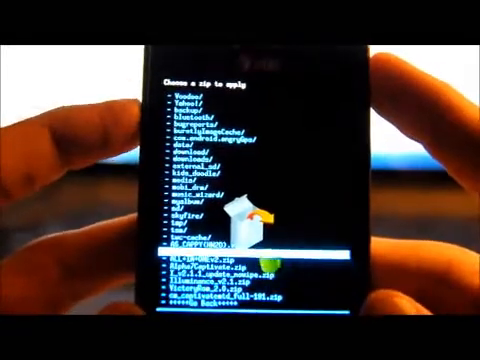